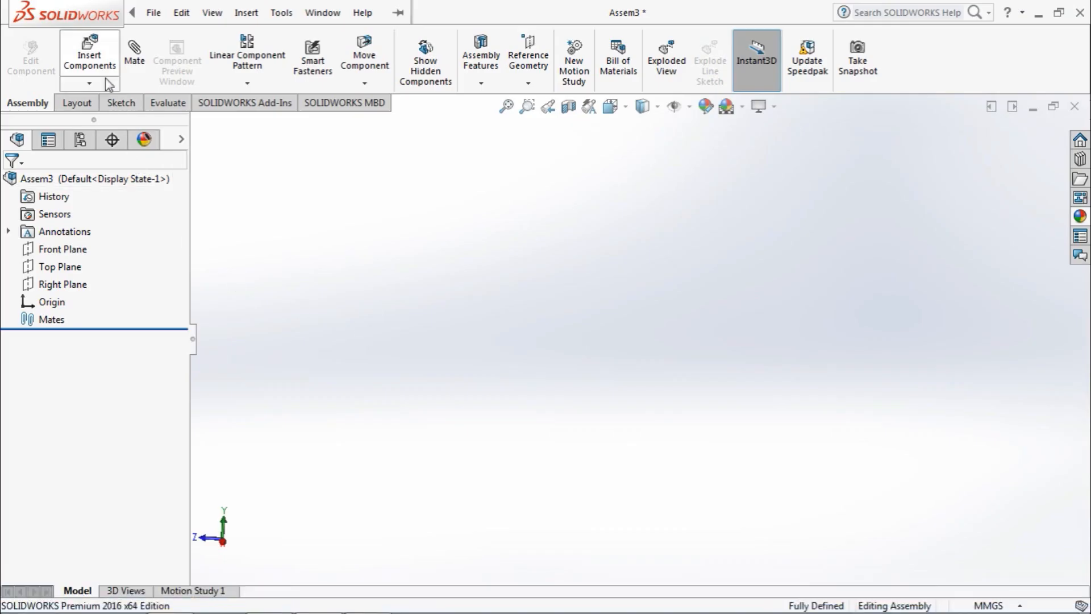
Insert leaves ENGSEL 2 INC 1 and ENGSEL 2 INC 2 plus PIN 2 INC, placing them.
{"action": "left_click", "coordinate": [89, 55]}
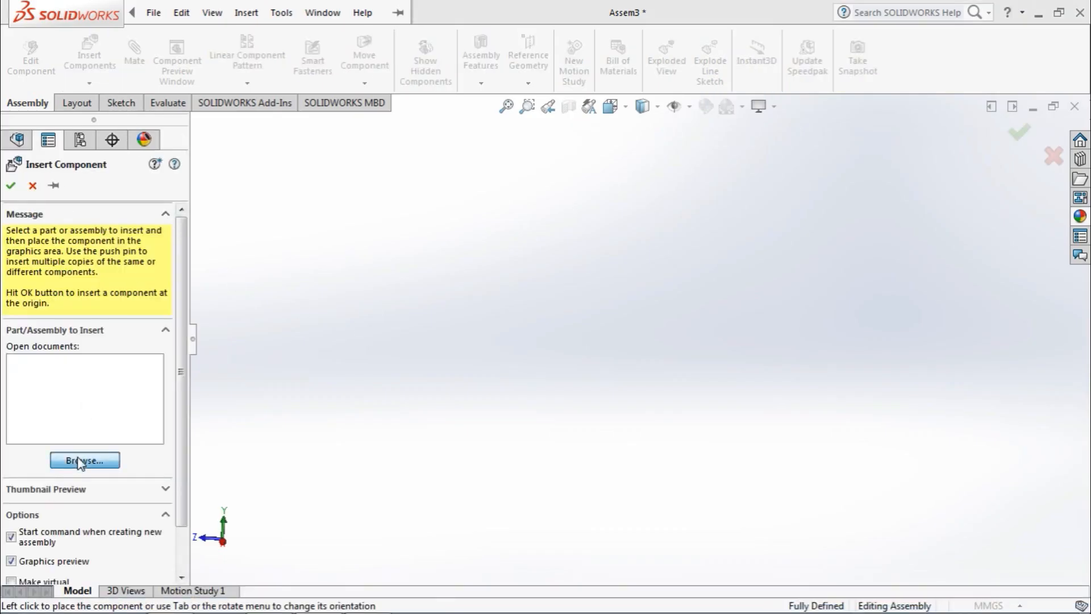
{"action": "left_click", "coordinate": [83, 460]}
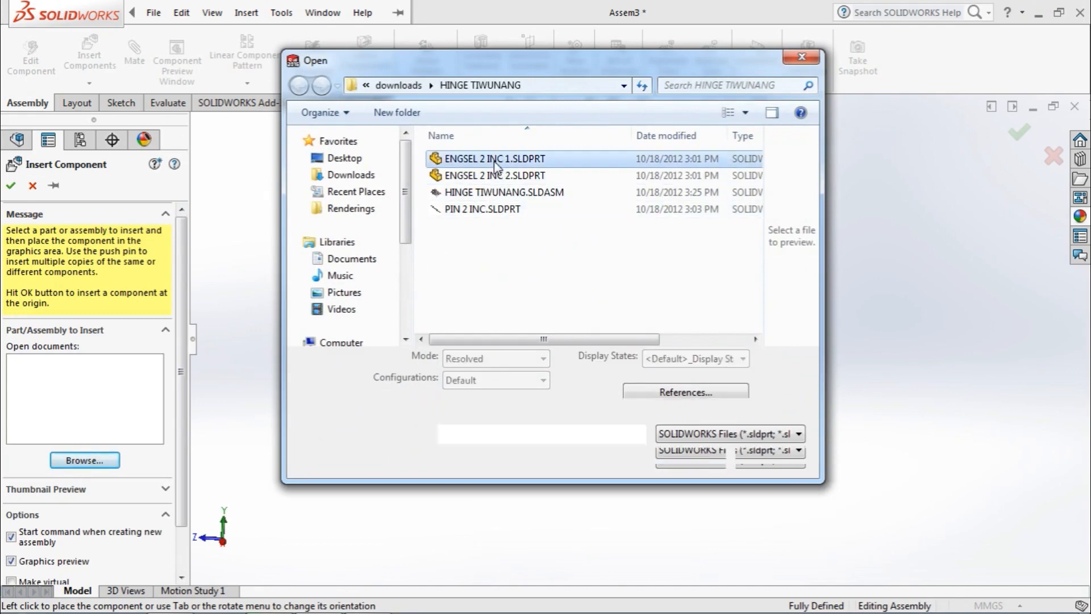
{"action": "left_click", "coordinate": [495, 159]}
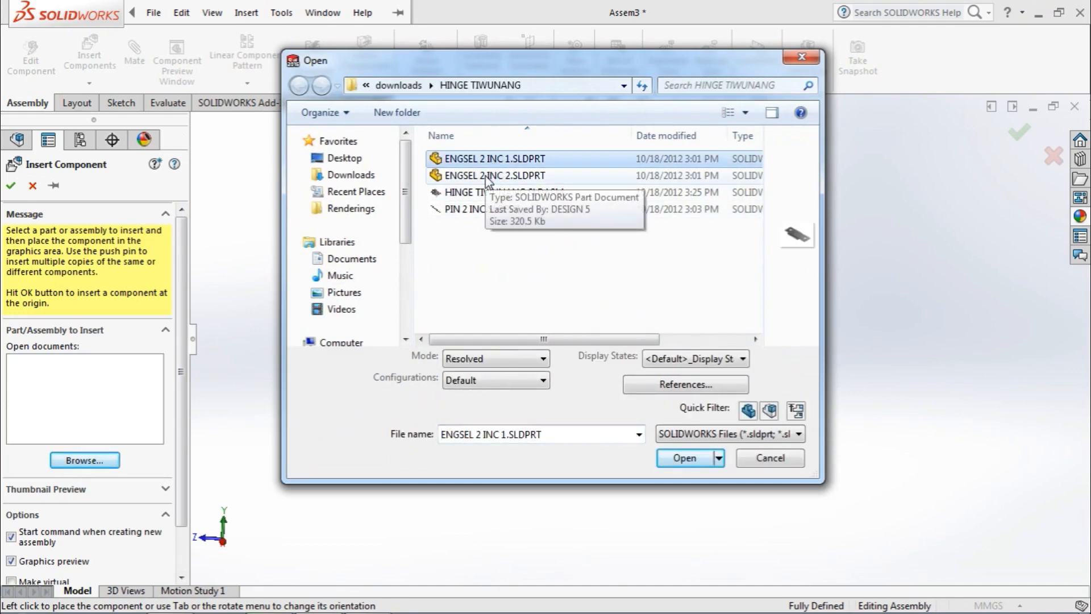
{"action": "left_click", "coordinate": [491, 175]}
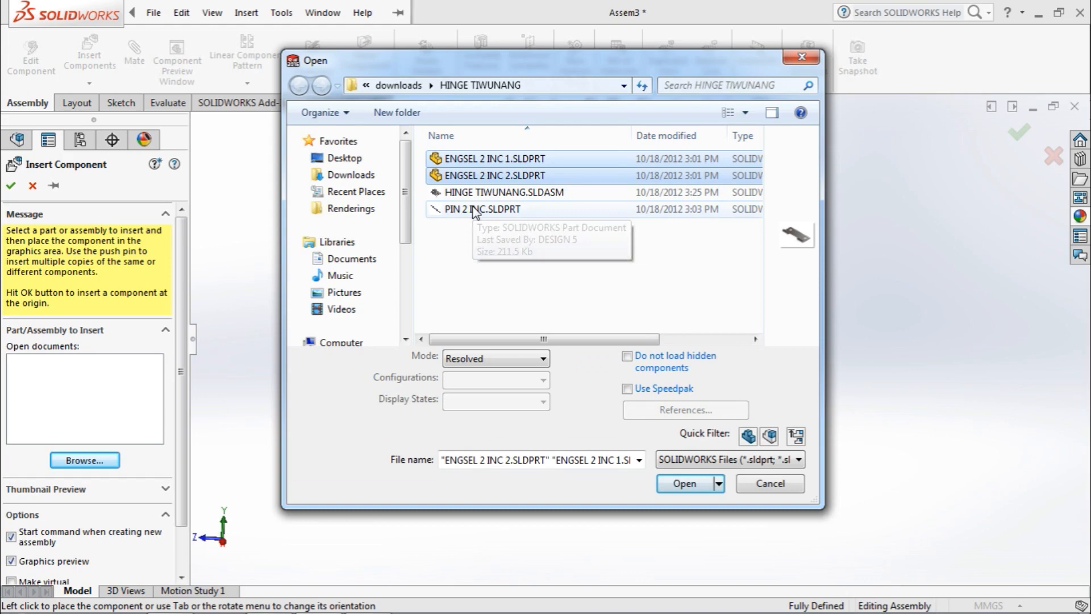
{"action": "left_click", "coordinate": [684, 483]}
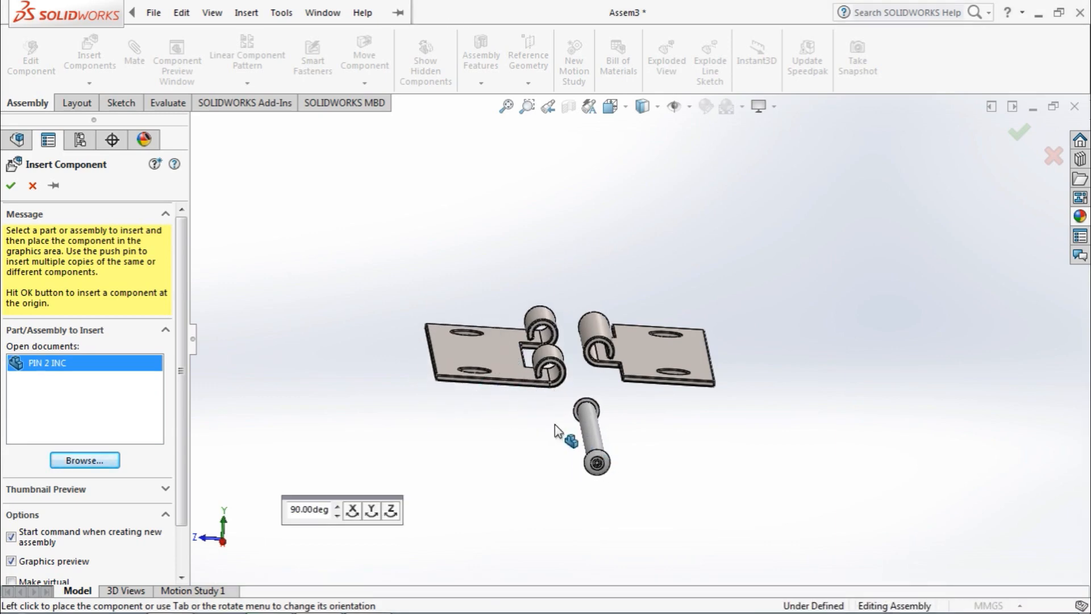
{"action": "left_click", "coordinate": [10, 185]}
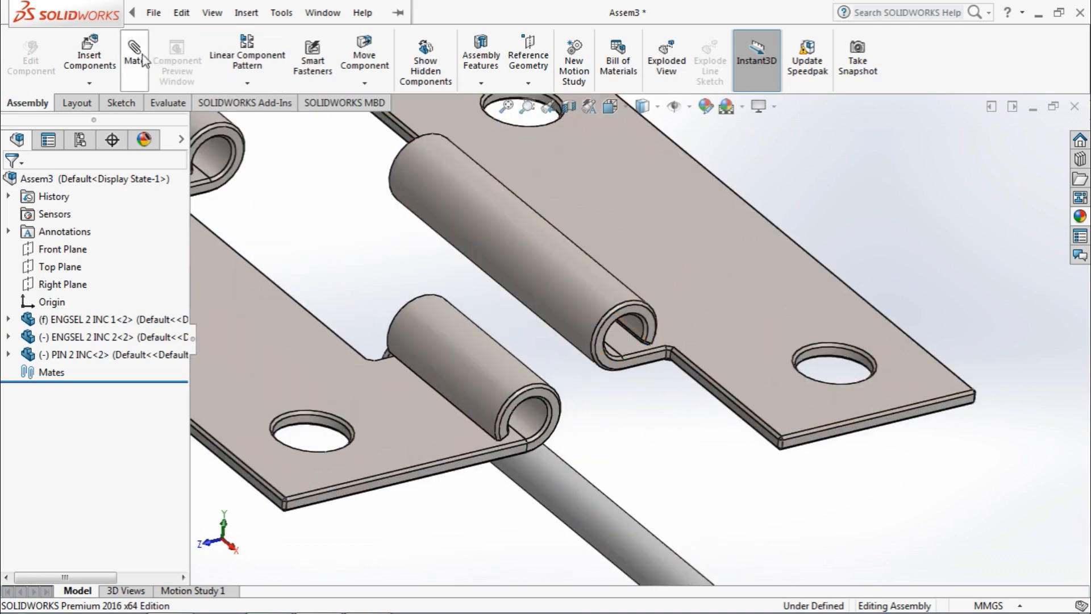
Mate the two leaves with a concentric knuckle mate and a coincident face mate.
{"action": "left_click", "coordinate": [134, 56]}
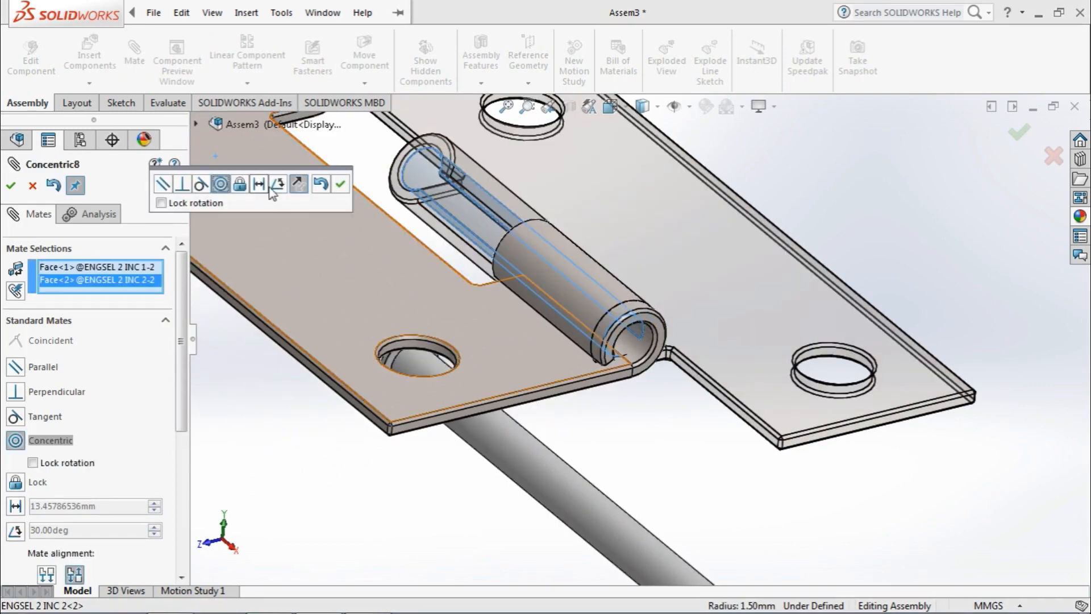
{"action": "left_click", "coordinate": [340, 183]}
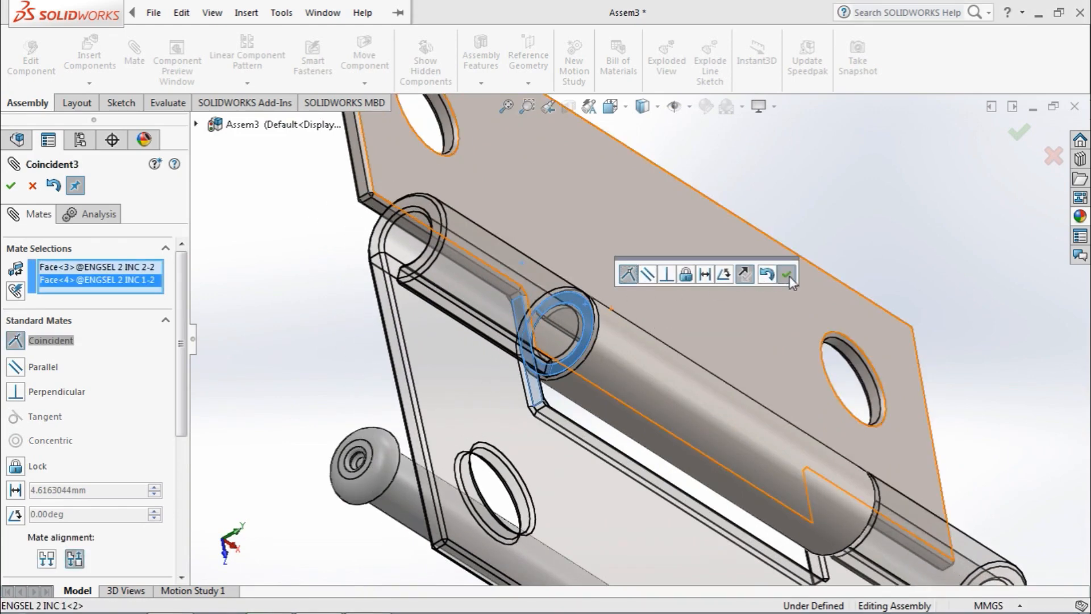
{"action": "left_click", "coordinate": [787, 273]}
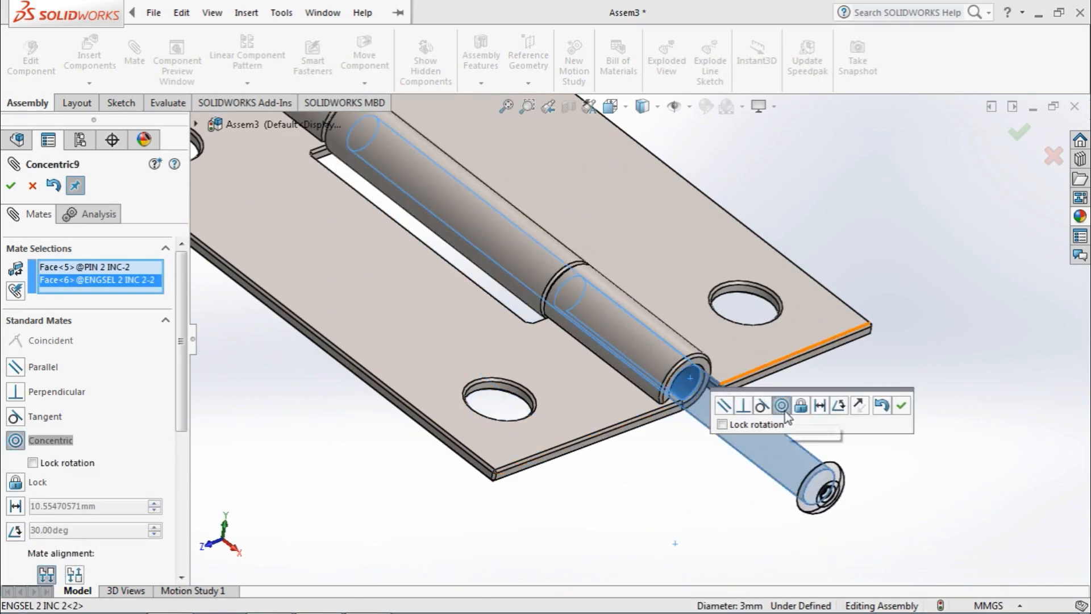
Make the pin concentric with the knuckle and its head flush with the knuckle end.
{"action": "left_click", "coordinate": [902, 405]}
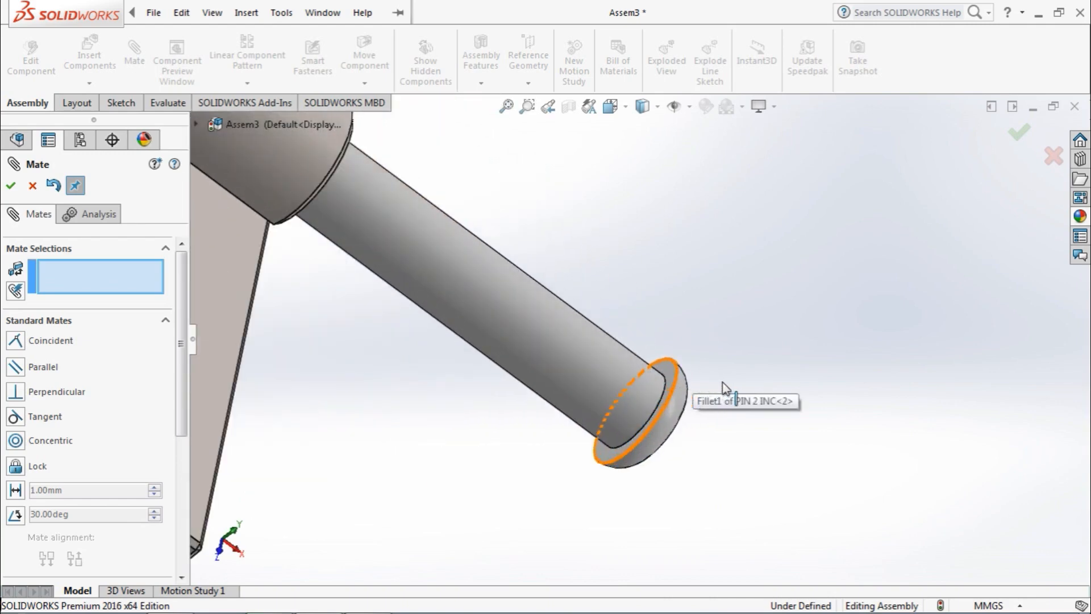
{"action": "left_click", "coordinate": [630, 411]}
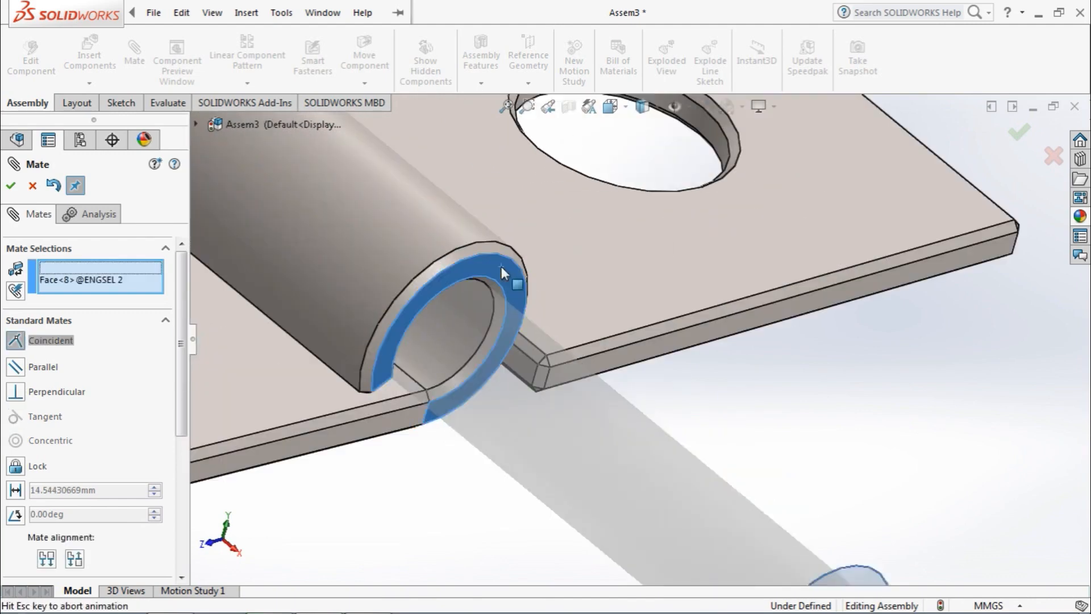
{"action": "left_click", "coordinate": [503, 274]}
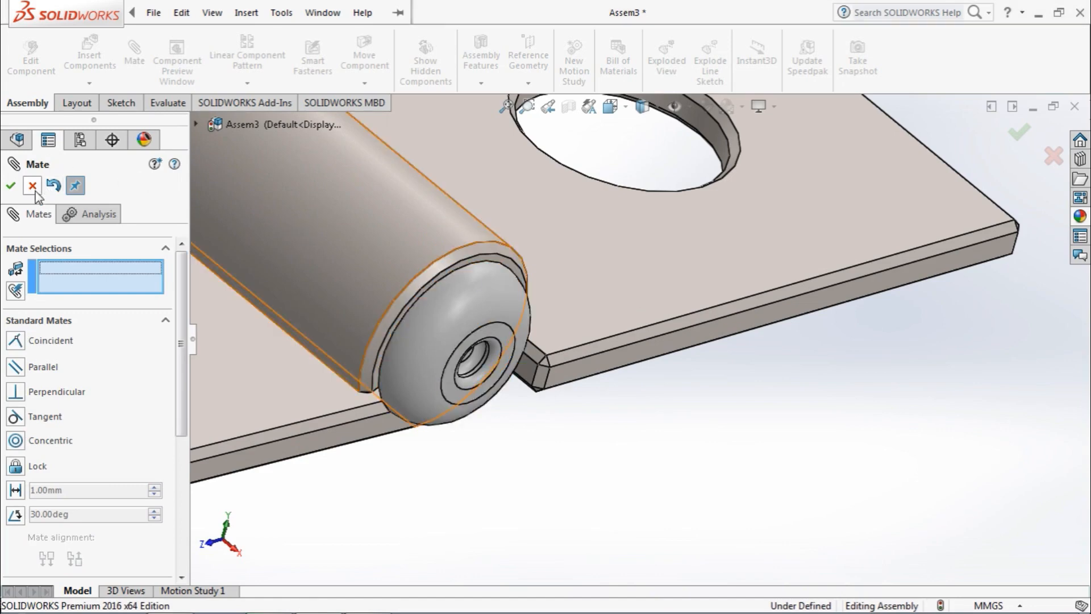
{"action": "left_click", "coordinate": [31, 185]}
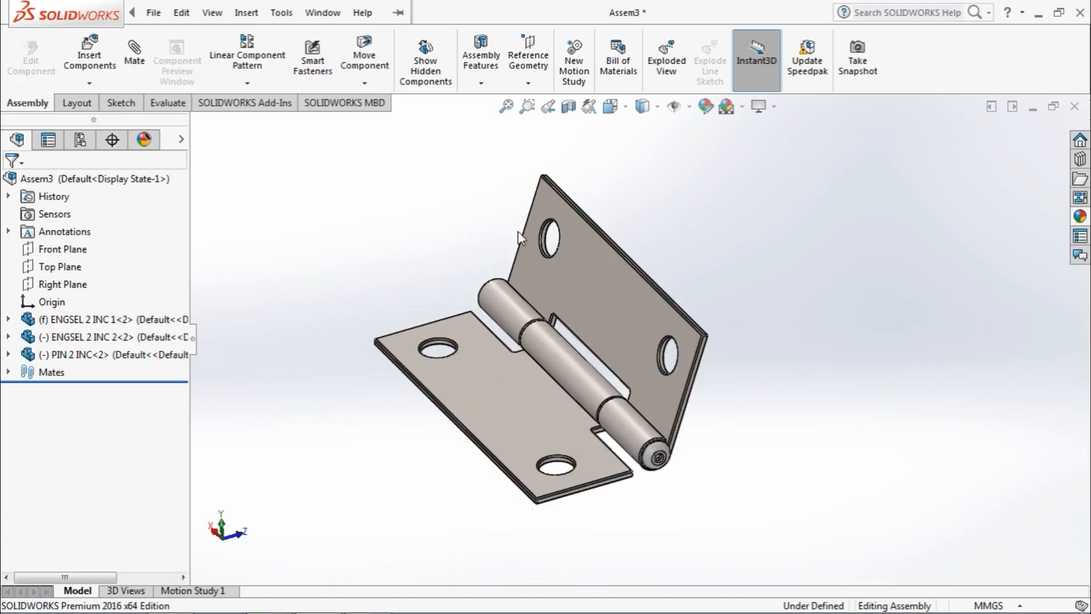
{"action": "mouse_move", "coordinate": [134, 55]}
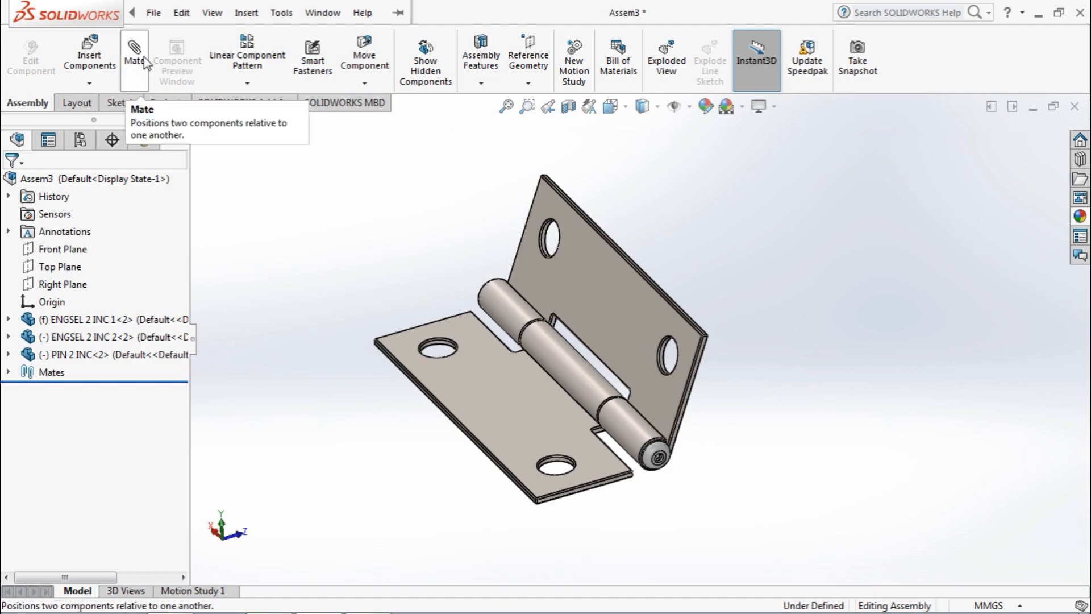
Add an advanced angle-limit mate between the leaf faces, 0° minimum and 180° maximum.
{"action": "left_click", "coordinate": [133, 56]}
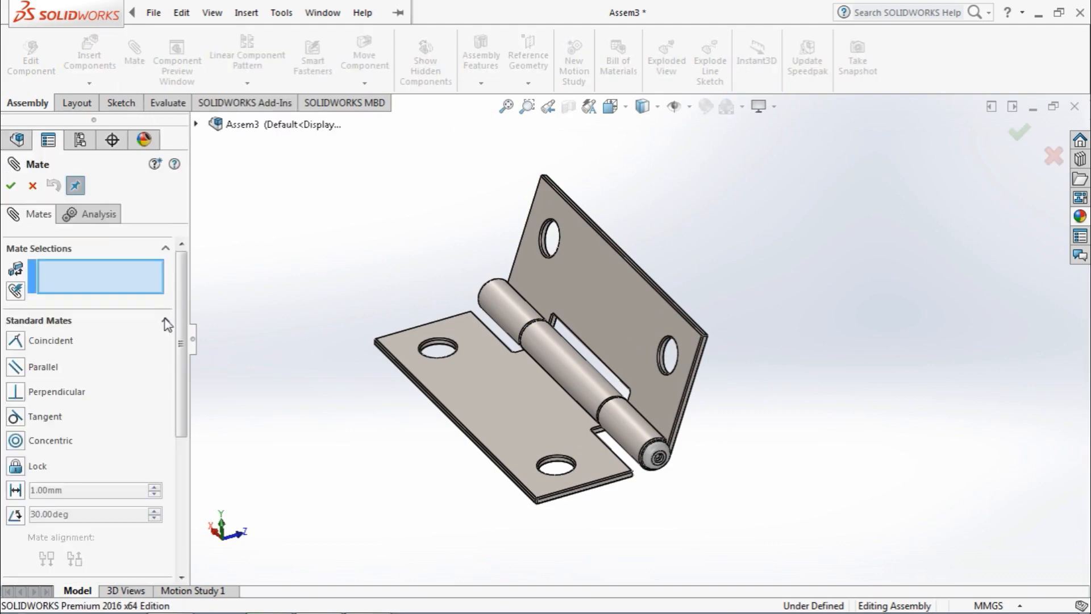
{"action": "left_click", "coordinate": [165, 320]}
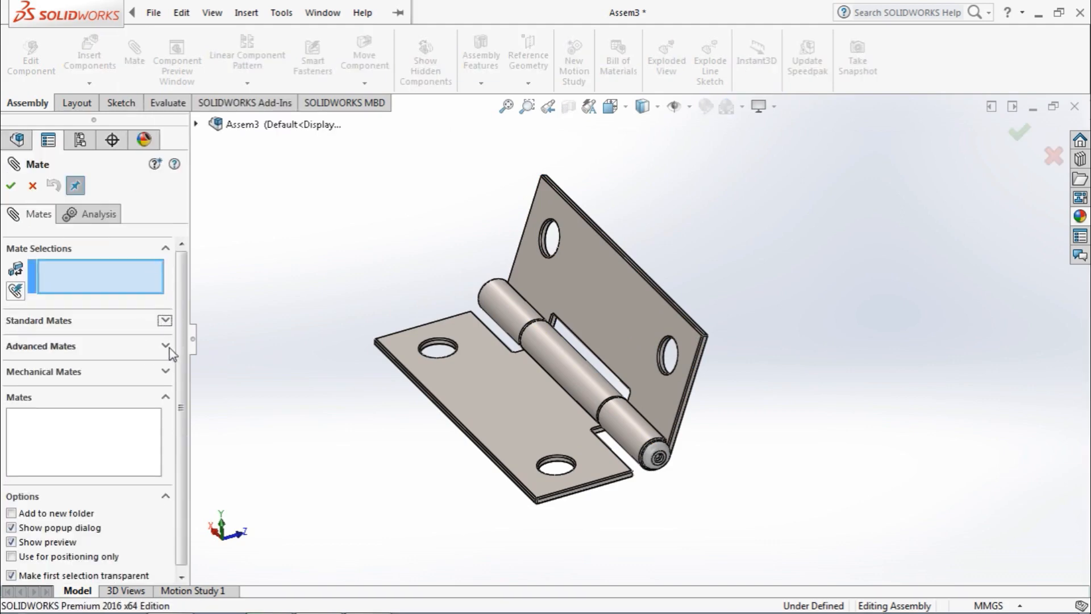
{"action": "mouse_move", "coordinate": [35, 356]}
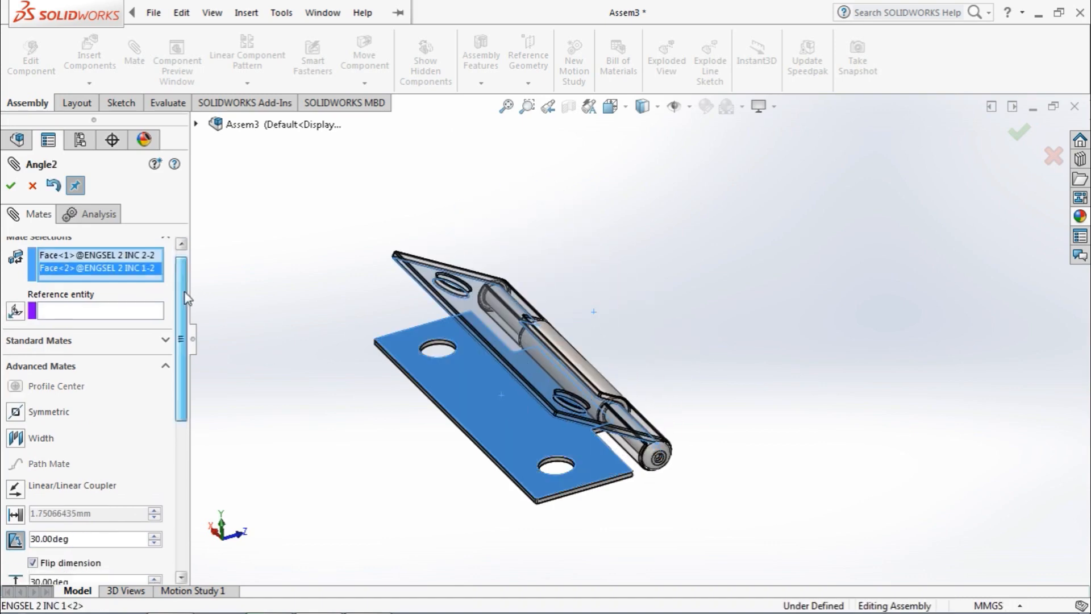
{"action": "scroll", "scroll_direction": "down", "scroll_amount": 3}
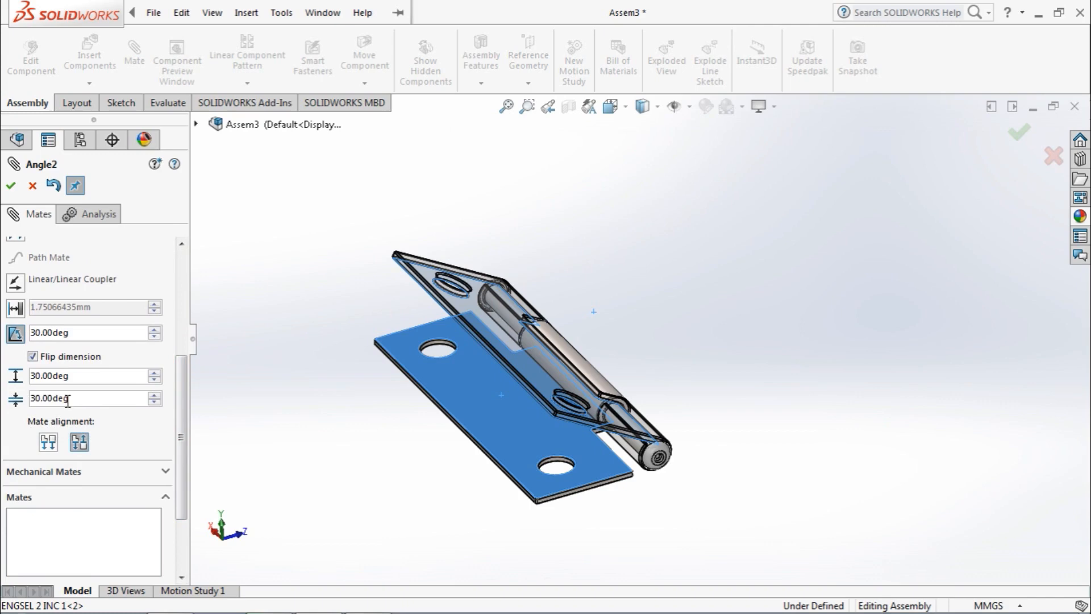
{"action": "triple_click", "coordinate": [80, 398]}
{"action": "type", "text": "0"}
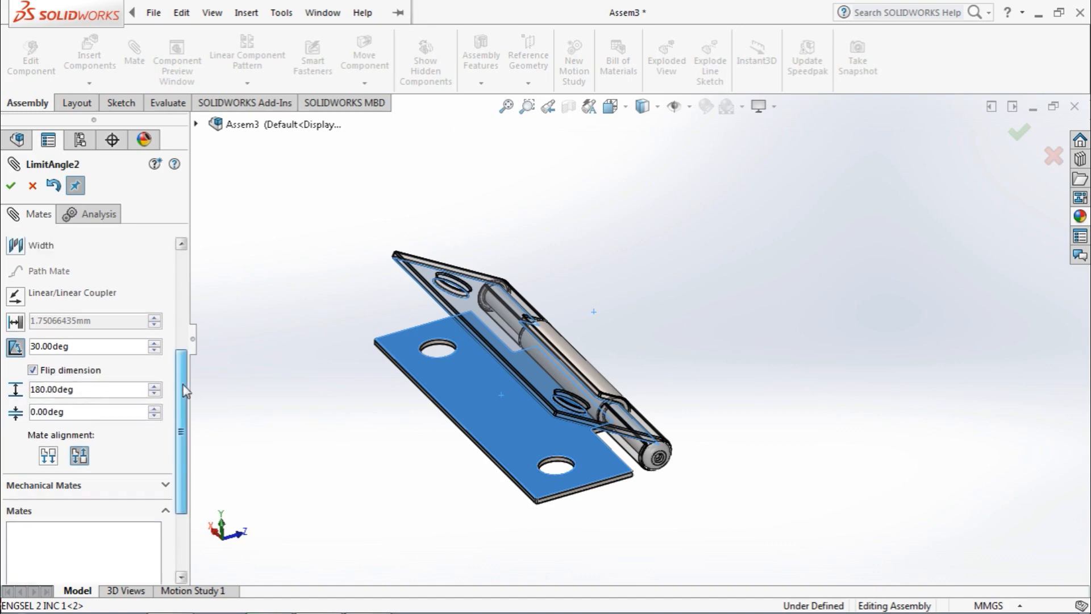
{"action": "left_click", "coordinate": [10, 186]}
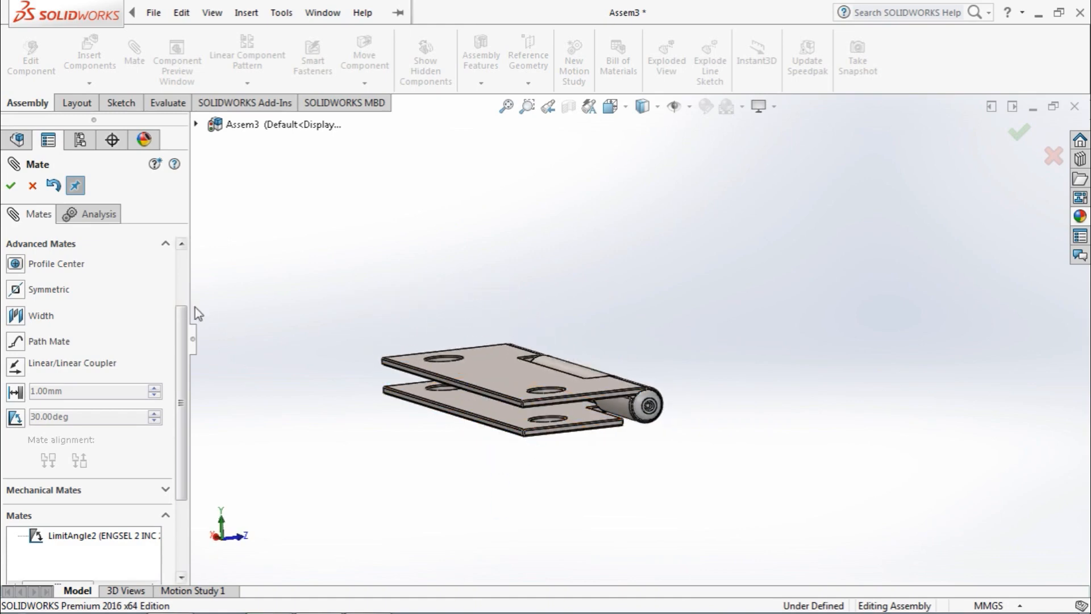
Change LimitAngle2's minimum value to -10° and select the upper leaf to test its swing.
{"action": "left_click", "coordinate": [10, 185]}
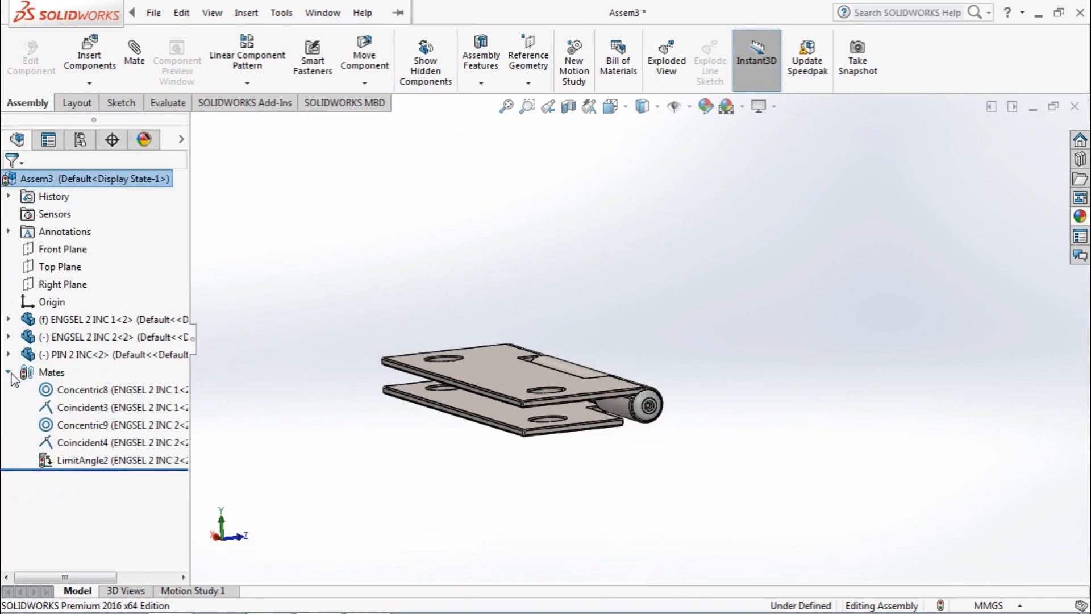
{"action": "left_click", "coordinate": [83, 459]}
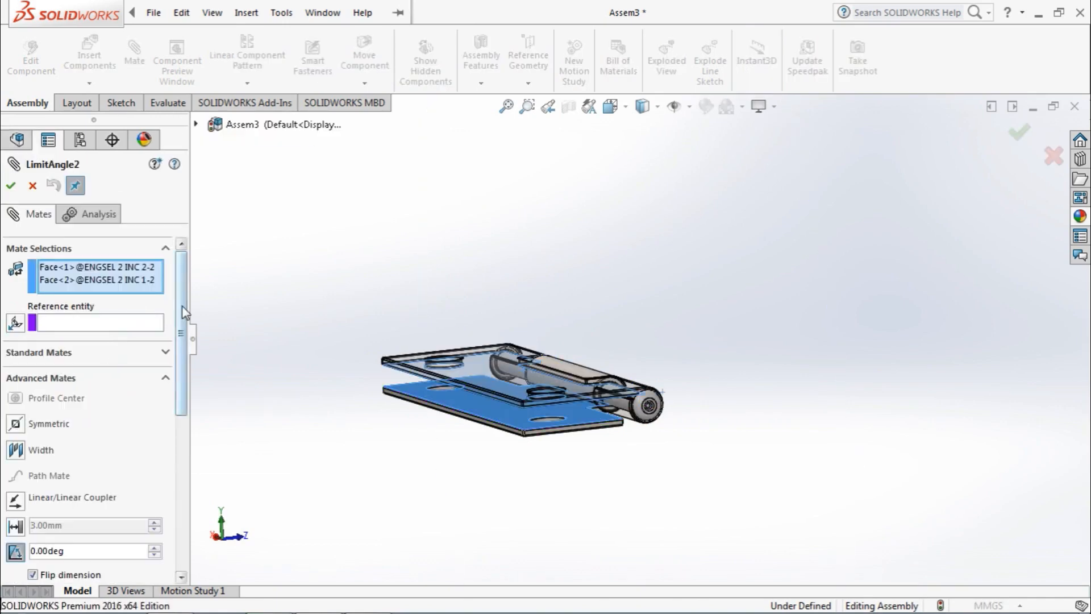
{"action": "scroll", "scroll_direction": "down", "scroll_amount": 3}
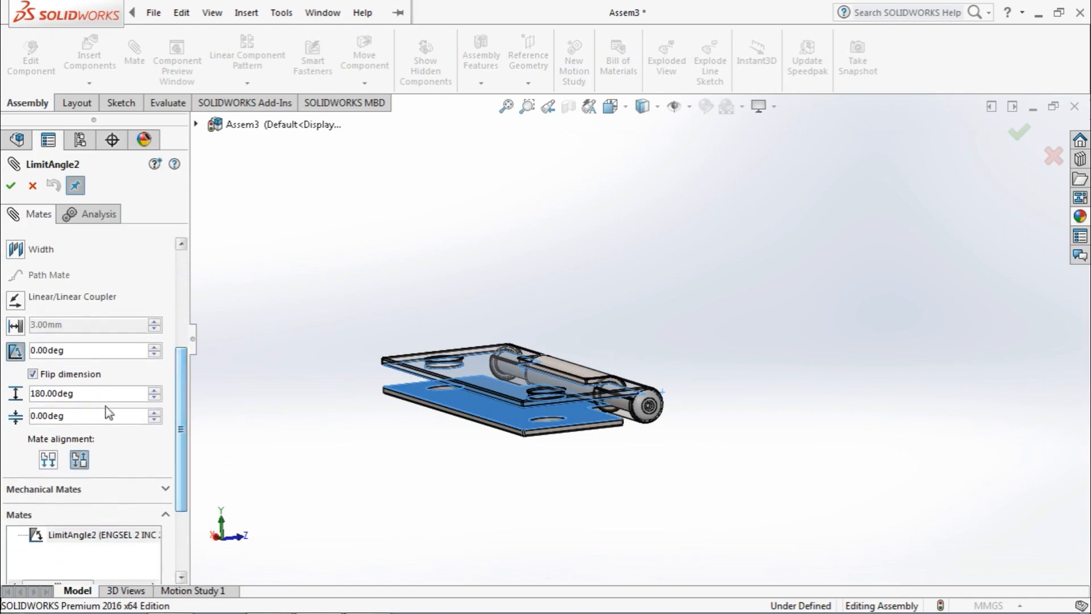
{"action": "triple_click", "coordinate": [49, 415]}
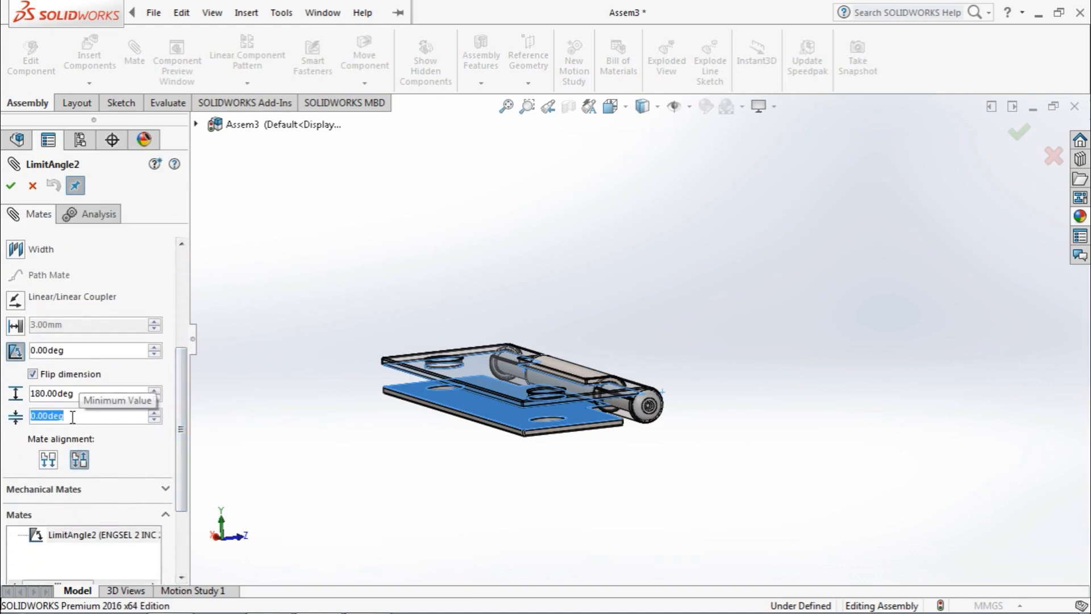
{"action": "type", "text": "-10"}
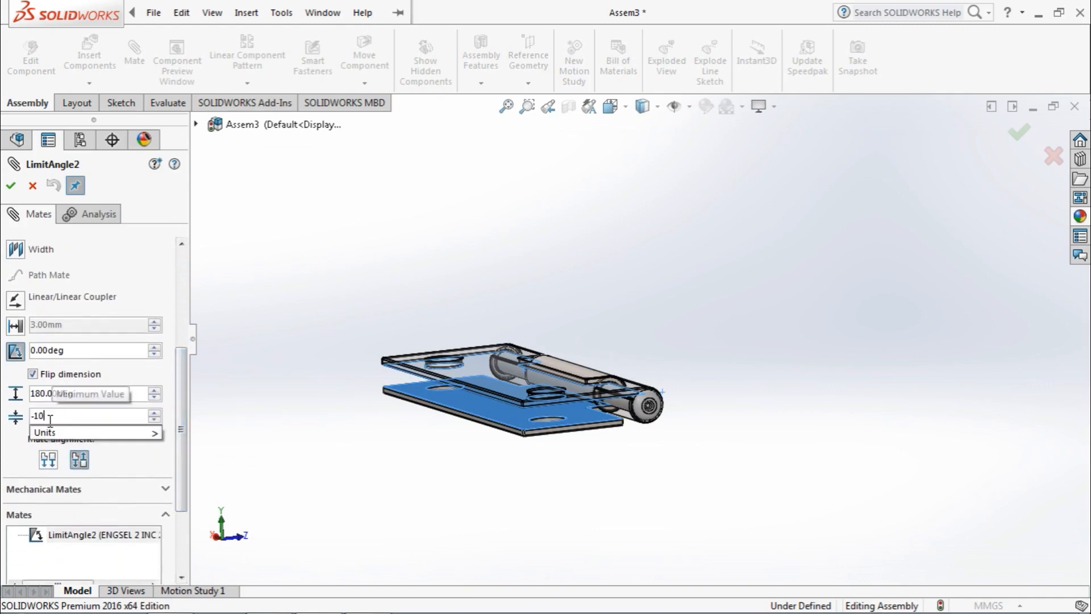
{"action": "left_click", "coordinate": [11, 185]}
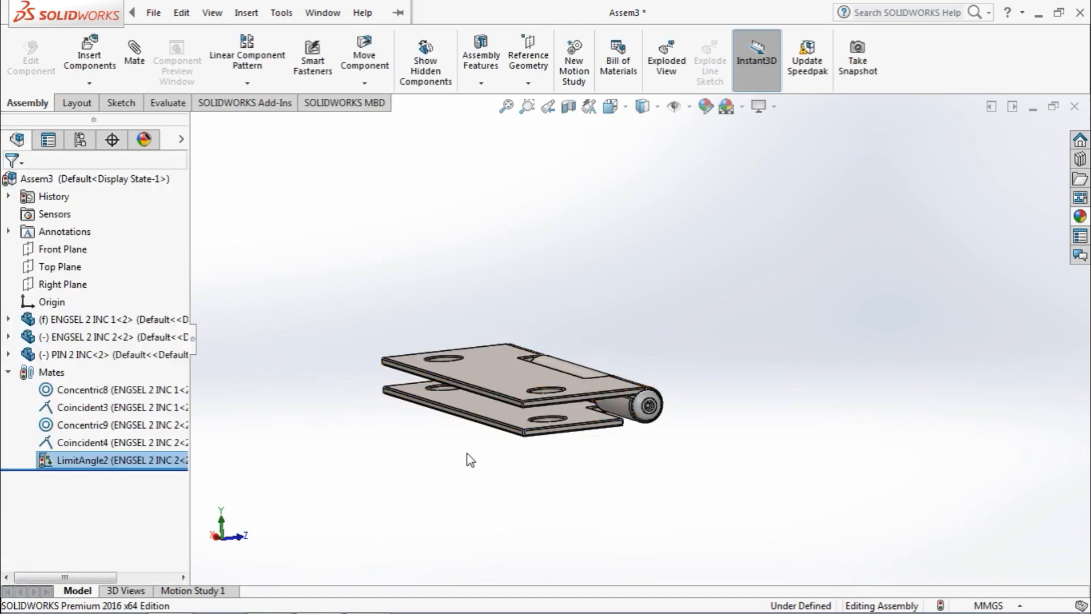
{"action": "left_click", "coordinate": [487, 347]}
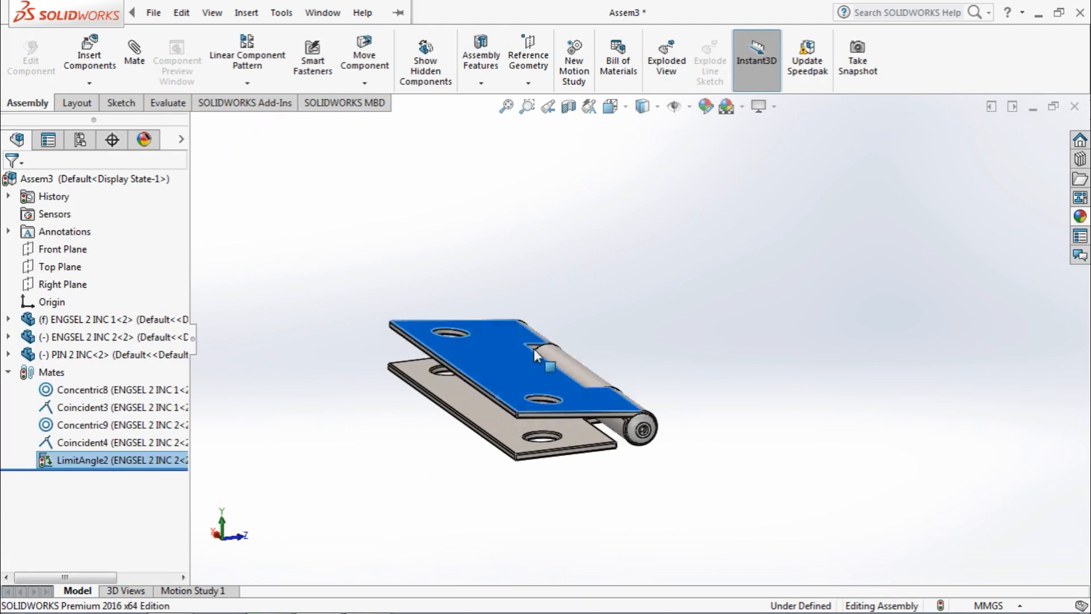